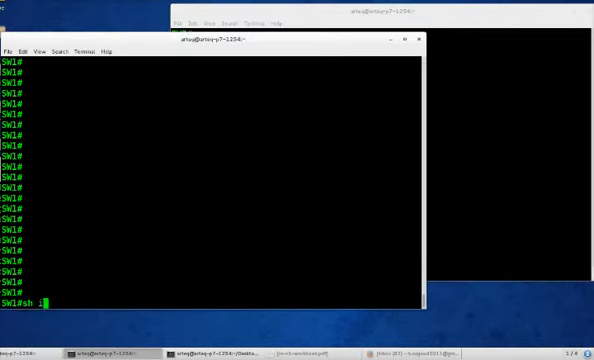
Check SW1's routing table and enable IP routing on SW1
{"action": "type", "text": "ip route"}
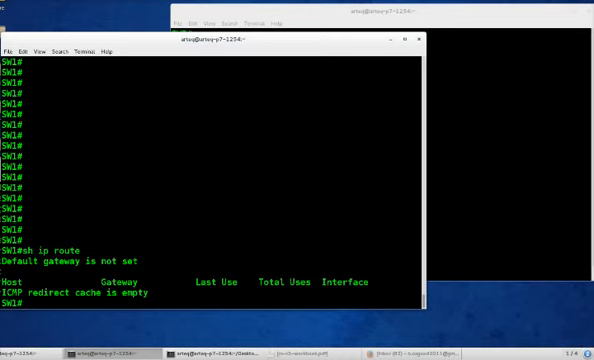
{"action": "type", "text": "config t"}
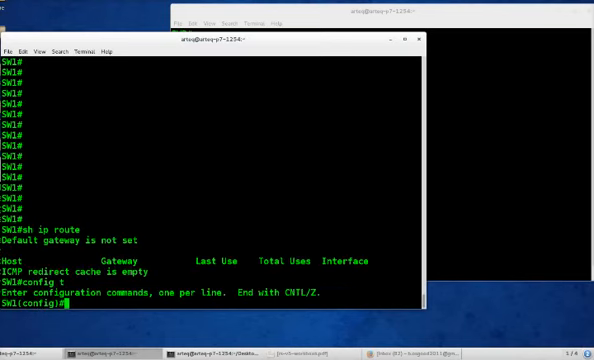
{"action": "type", "text": "ip routing"}
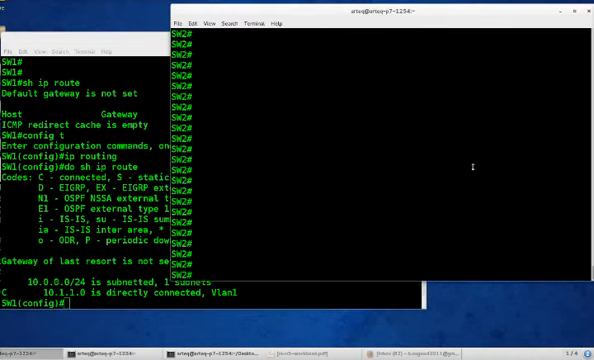
Enable IP routing on SW2 and verify only the Vlan1 10.1.1.0 route appears
{"action": "type", "text": "sh ip route"}
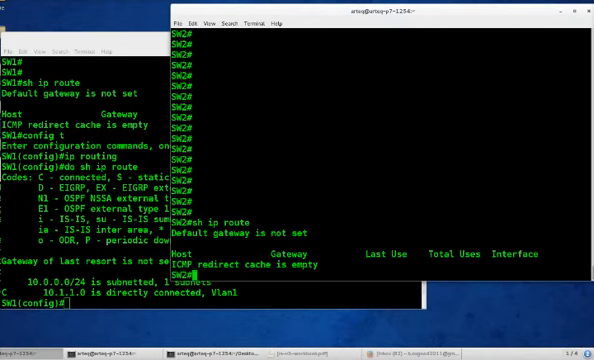
{"action": "type", "text": "config"}
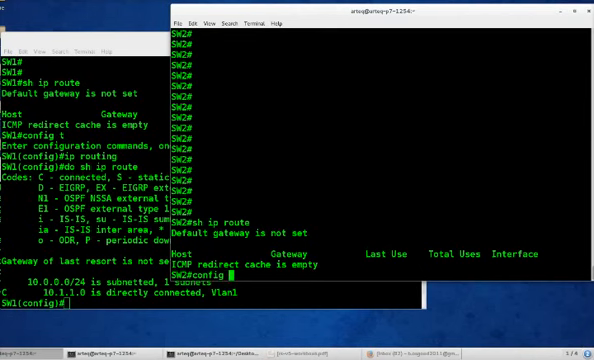
{"action": "type", "text": "ip routing"}
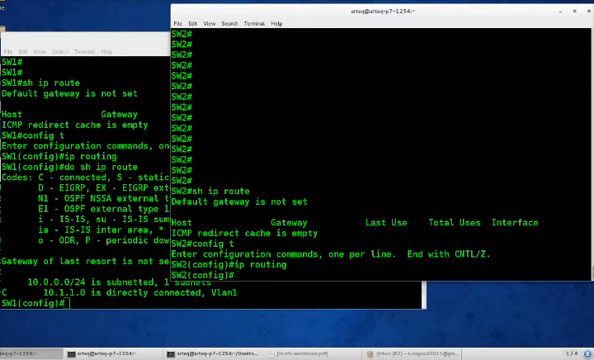
{"action": "type", "text": "do sh ip route"}
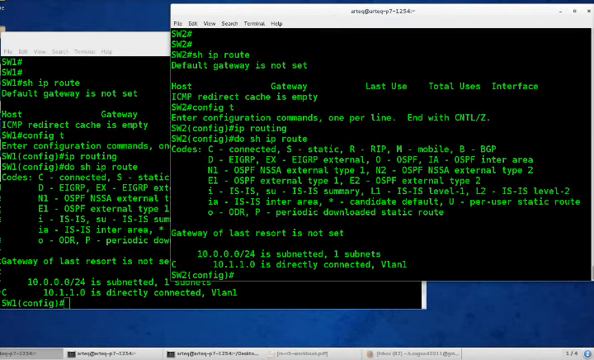
Reset SW2's Fa0/23-24 to defaults and remove VLANs 2-1001
{"action": "type", "text": "default int"}
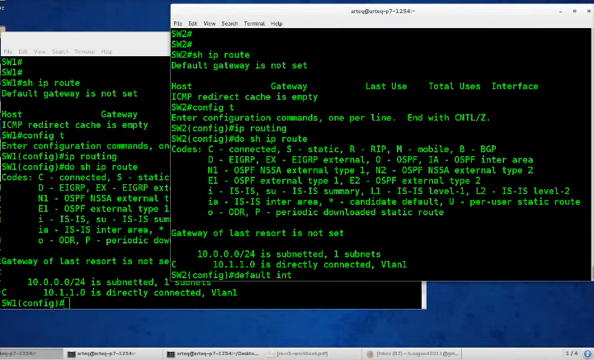
{"action": "type", "text": "f0/23-24"}
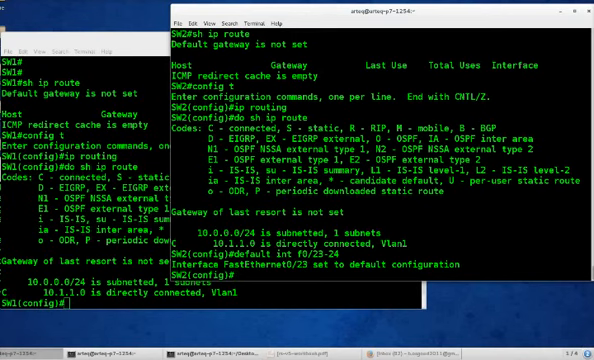
{"action": "type", "text": "no vlan"}
{"action": "left_click", "coordinate": [85, 302]}
{"action": "type", "text": "d"}
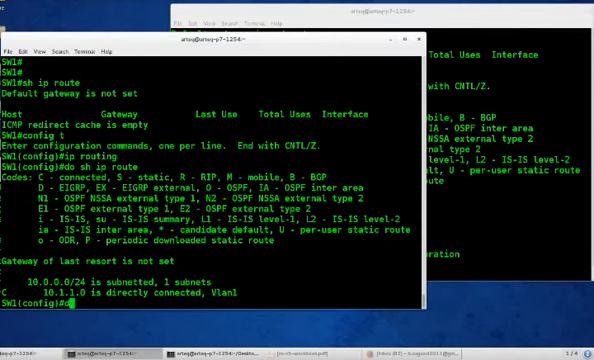
Reset SW1's Fa0/23-24 to defaults and remove VLANs 2-1001
{"action": "type", "text": "efault int rang"}
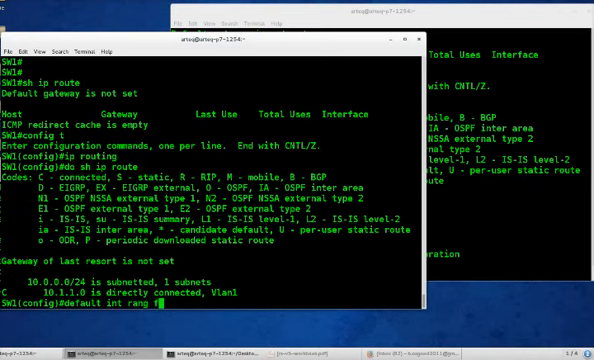
{"action": "type", "text": "f0/23-24"}
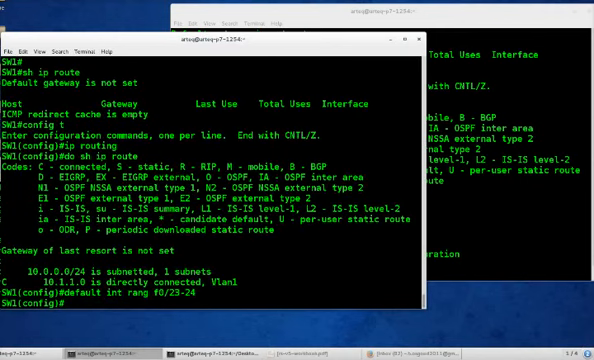
{"action": "type", "text": "no vlan"}
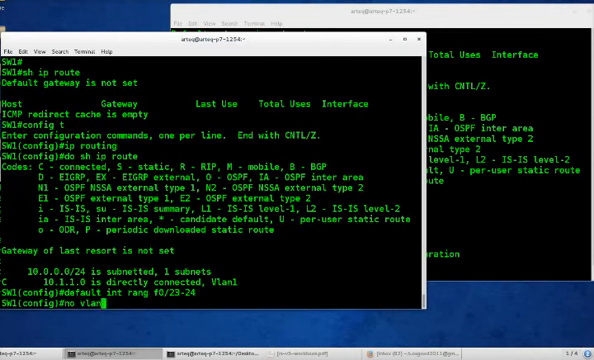
{"action": "type", "text": "2-1001"}
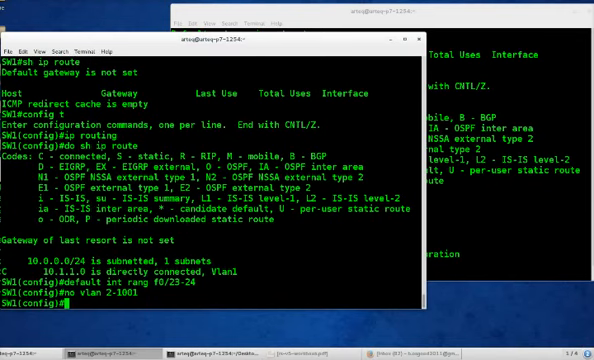
Set SW1's Fa0/23 to no switchport with IP 192.168.10.1 255.255.255.0
{"action": "type", "text": "int f0"}
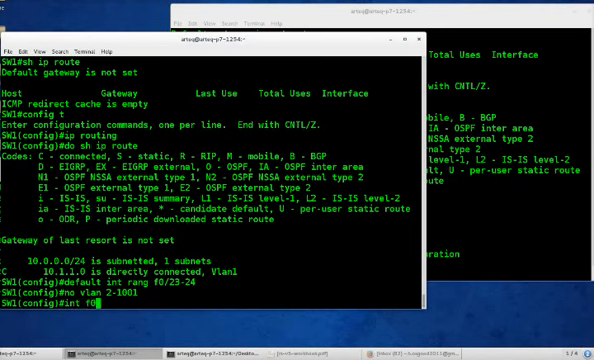
{"action": "type", "text": "/23"}
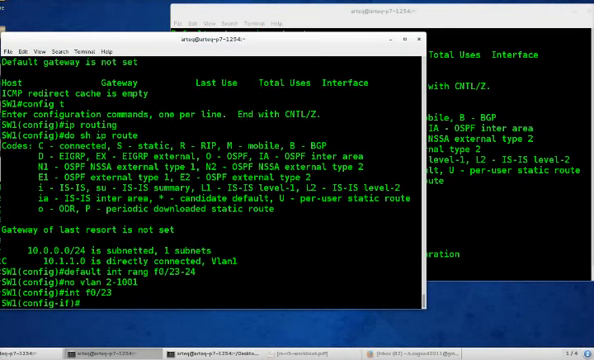
{"action": "type", "text": "no sw"}
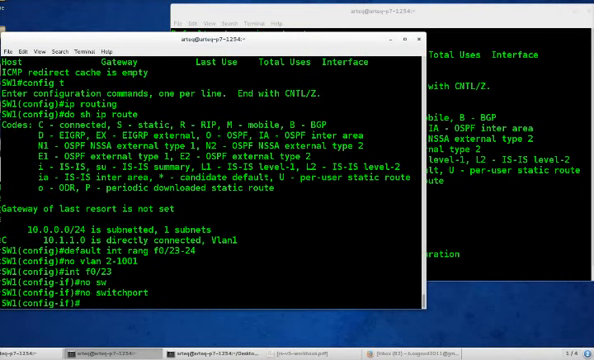
{"action": "type", "text": "ip add"}
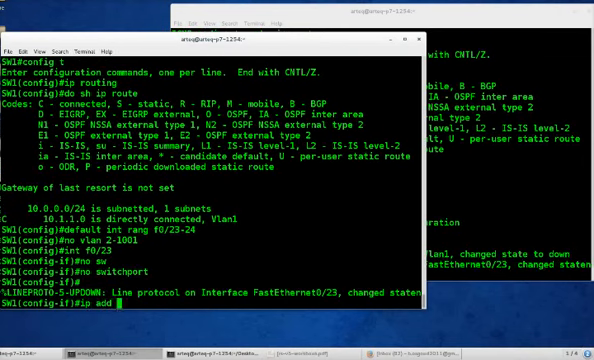
{"action": "type", "text": "192.168.10.1"}
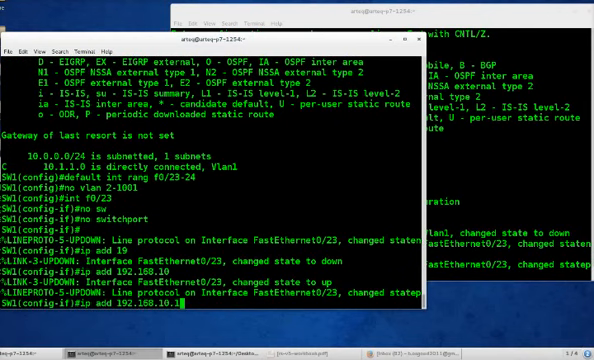
{"action": "type", "text": "255.255"}
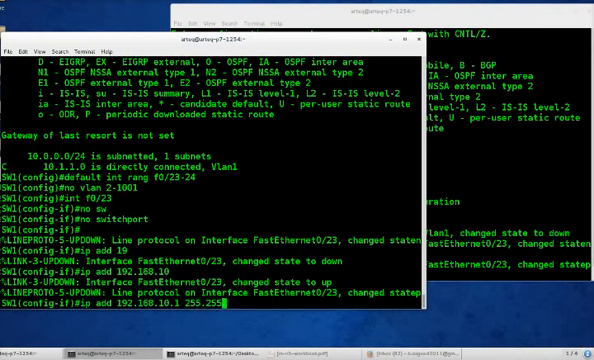
{"action": "key", "text": "Return"}
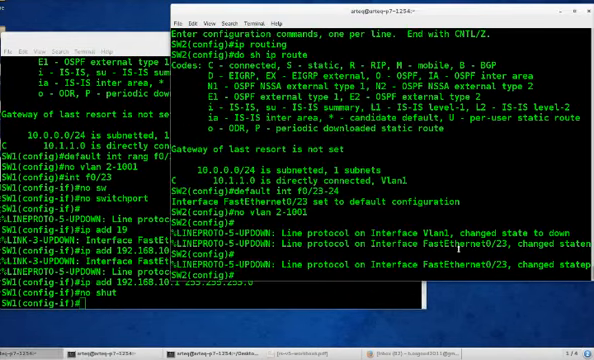
Bring up SW1's Fa0/23, then make SW2's Fa0/23 routed at 192.168.10.2/24
{"action": "type", "text": "nt f0/23"}
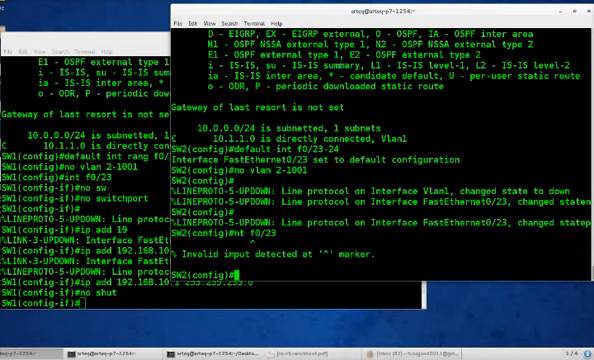
{"action": "type", "text": "int f0/23"}
{"action": "type", "text": "no sw"}
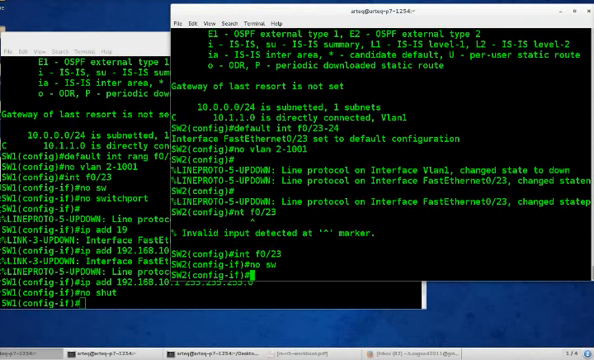
{"action": "type", "text": "ip add 192.168.10.2 255.255.255.0"}
{"action": "type", "text": "no shut"}
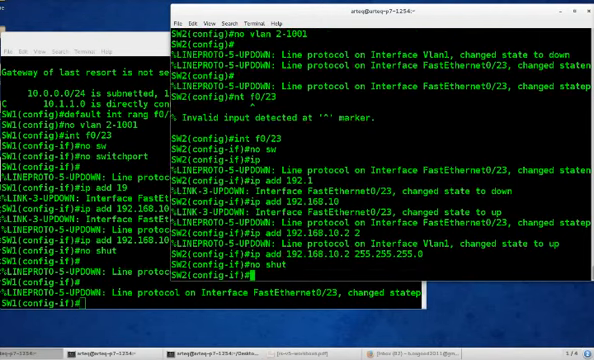
Ping 192.168.10.1 from SW2 and review its interface IP summary
{"action": "type", "text": "do"}
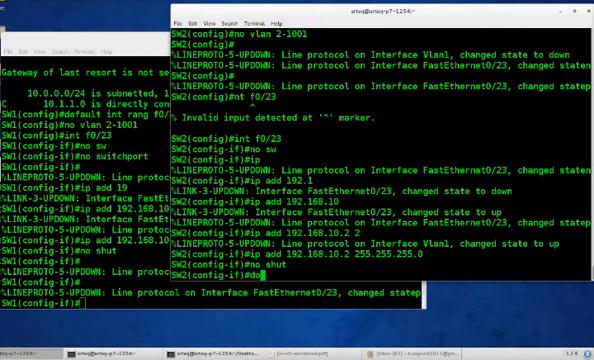
{"action": "type", "text": "do ping 192.168.10.1"}
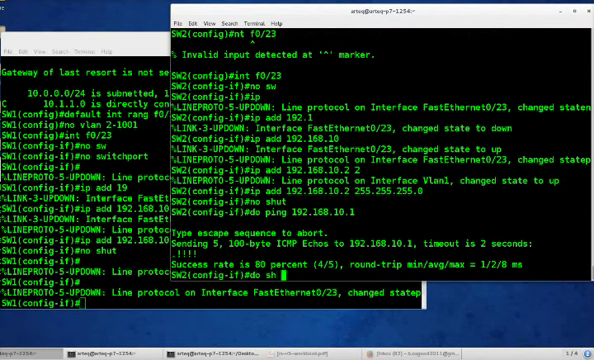
{"action": "type", "text": "ip int brie"}
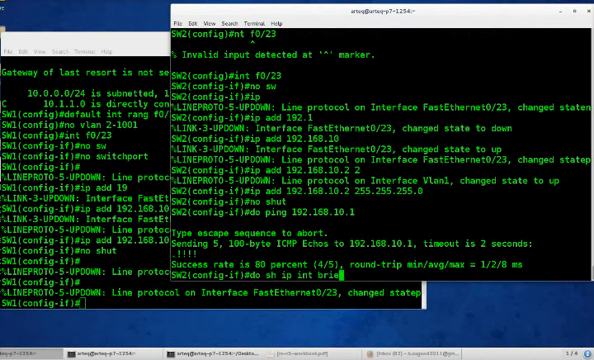
{"action": "key", "text": "Return"}
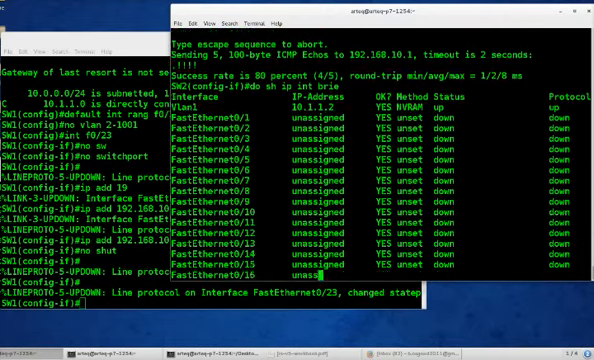
{"action": "scroll", "scroll_direction": "down", "scroll_amount": 3}
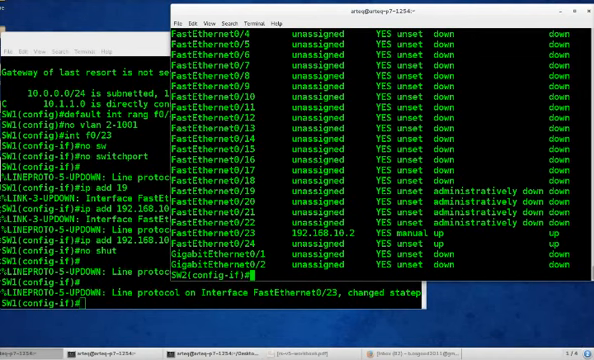
{"action": "type", "text": "#default int rang f0/"}
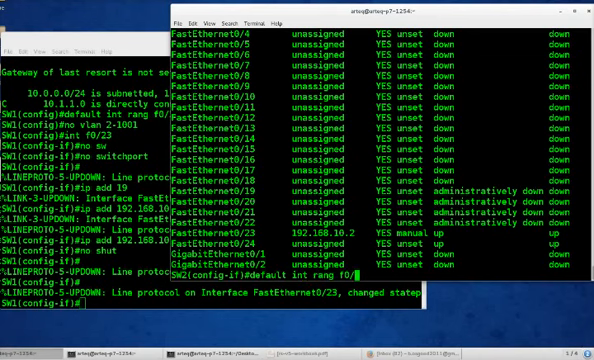
Run 'default int f0/23-24' on SW1 to reset both ports
{"action": "type", "text": "-24"}
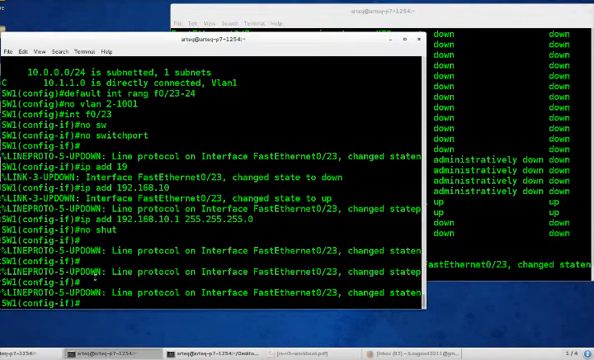
{"action": "type", "text": "default"}
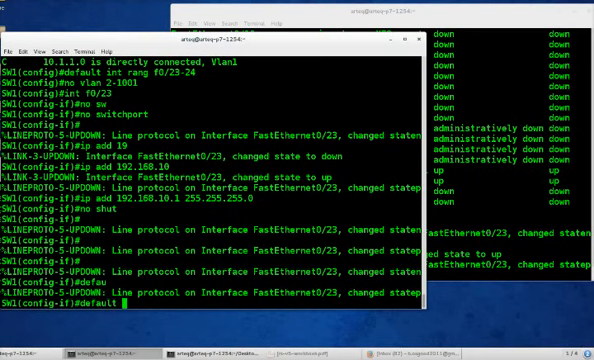
{"action": "type", "text": "int f0/23"}
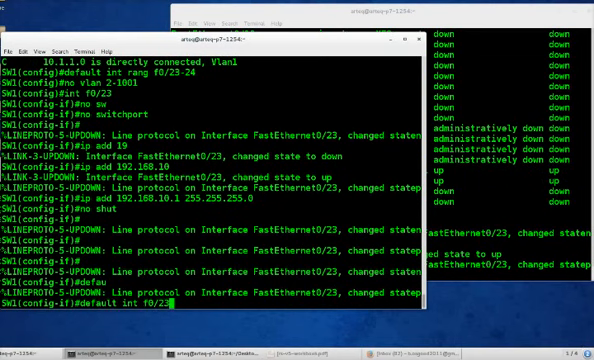
{"action": "type", "text": "-24"}
{"action": "type", "text": "vl"}
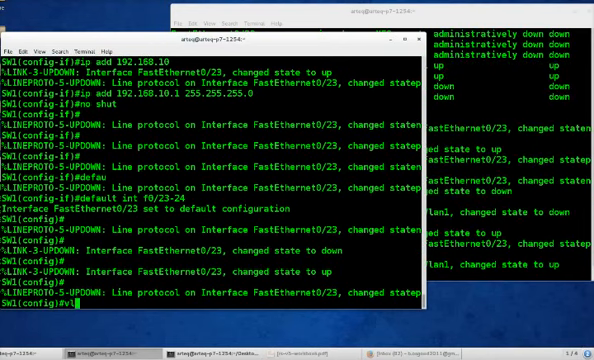
Make SW1's Fa0/23-24 802.1Q-encapsulated trunk ports
{"action": "type", "text": "an"}
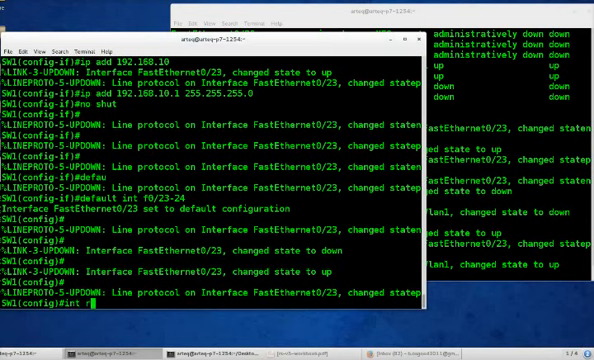
{"action": "type", "text": "ang f0/"}
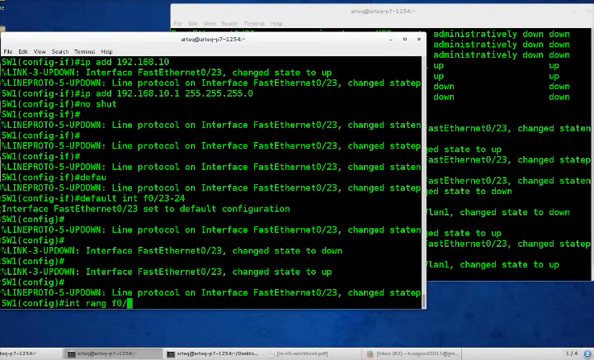
{"action": "type", "text": "23-24"}
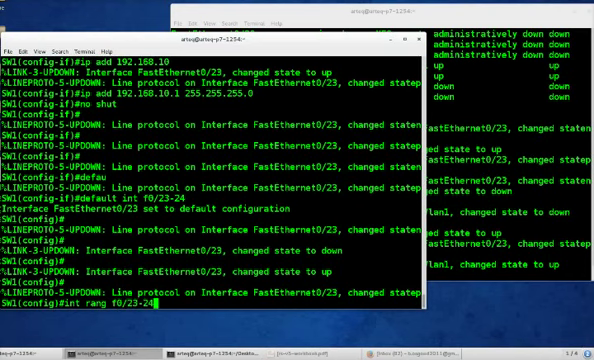
{"action": "type", "text": "sw"}
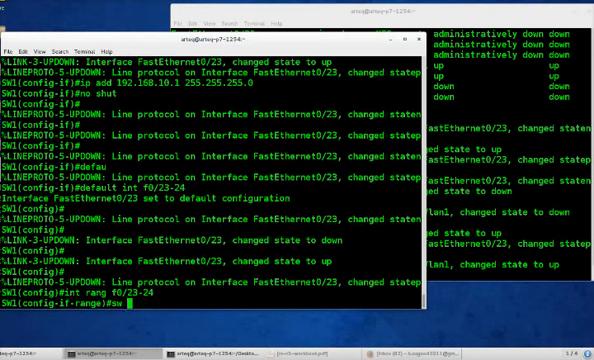
{"action": "type", "text": "trunk enca"}
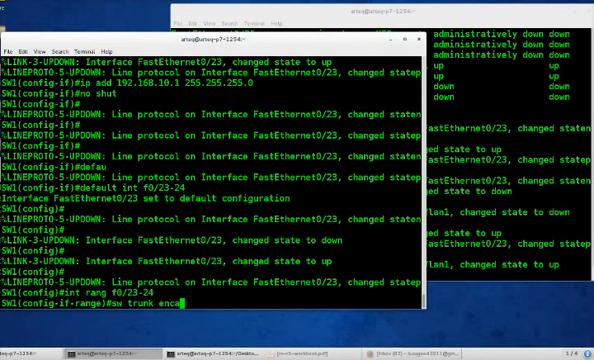
{"action": "type", "text": "dot1q"}
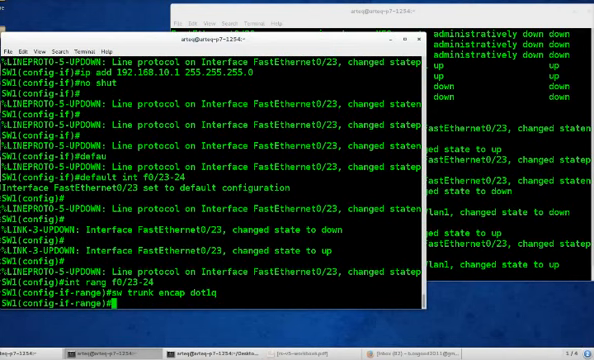
{"action": "type", "text": "sw mode"}
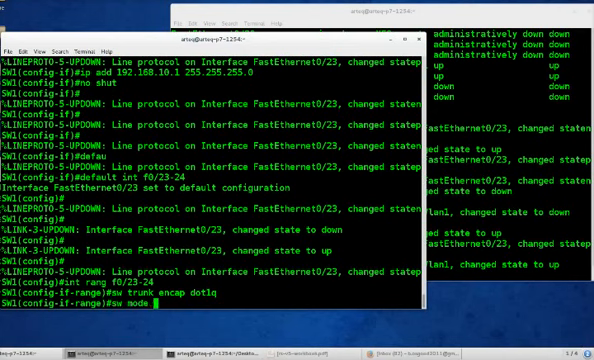
{"action": "type", "text": "trunk"}
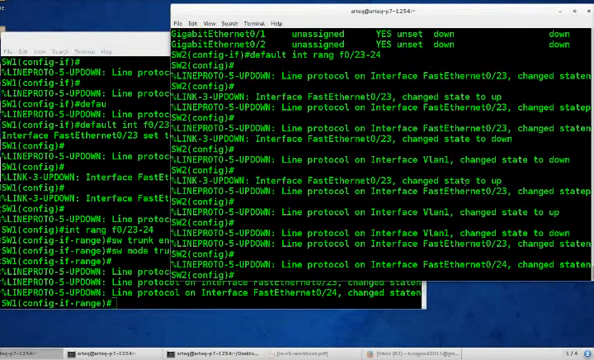
Make SW2's Fa0/23-24 802.1Q trunks and display its trunk status
{"action": "type", "text": "int rang f0/23"}
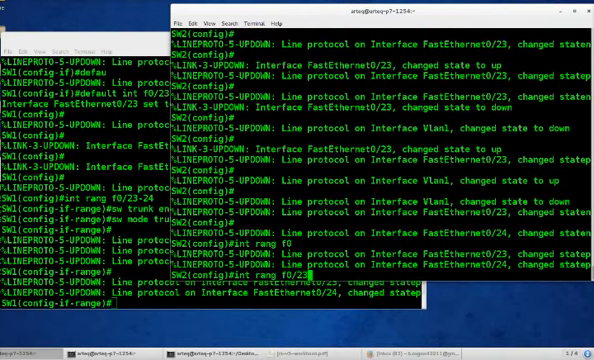
{"action": "type", "text": "sw"}
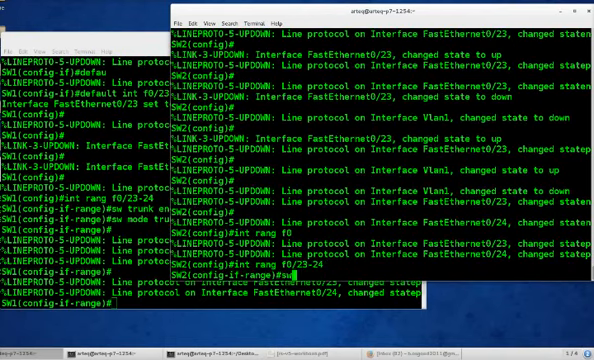
{"action": "type", "text": "trunk en"}
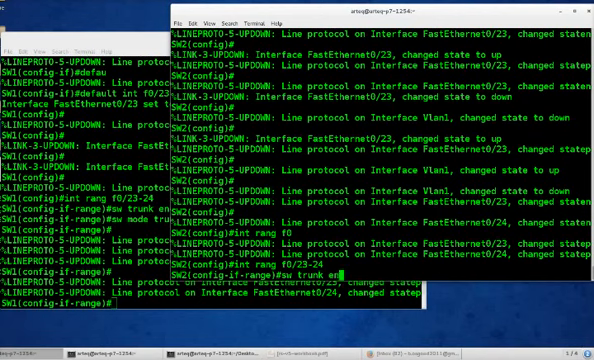
{"action": "type", "text": "encap dot1q"}
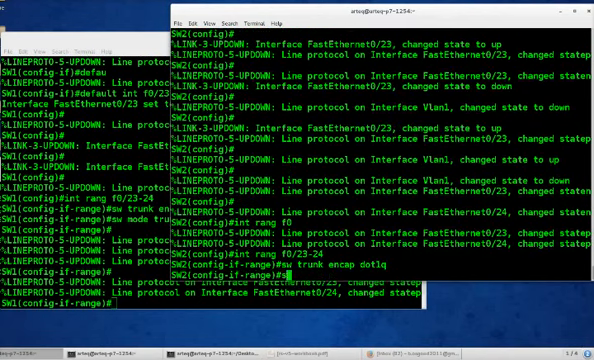
{"action": "type", "text": "w mode trunk"}
{"action": "type", "text": "do"}
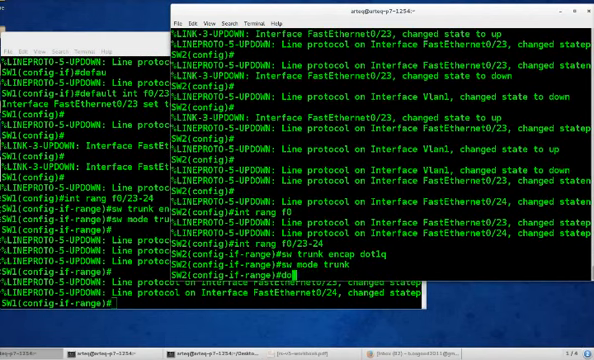
{"action": "type", "text": "sh int trun"}
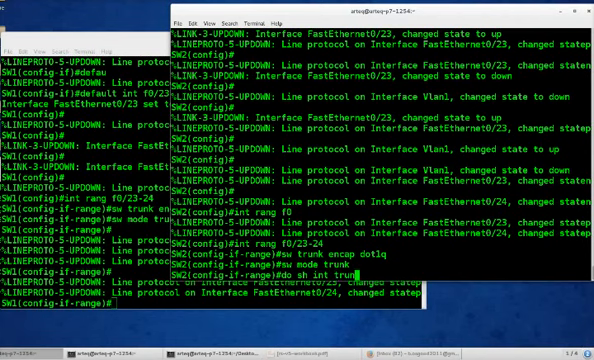
{"action": "key", "text": "Return"}
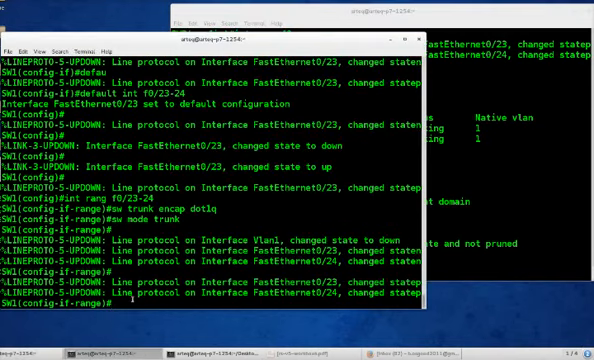
Create VLAN 10, bring up Vlan10 at 192.168.10.1/24, and set Fa0/10 to access
{"action": "type", "text": "vlan 10"}
{"action": "type", "text": "exi"}
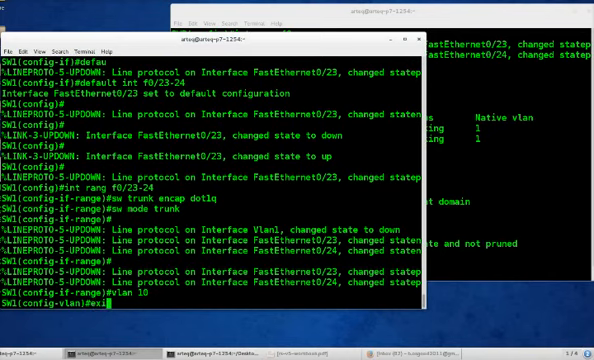
{"action": "key", "text": "Return"}
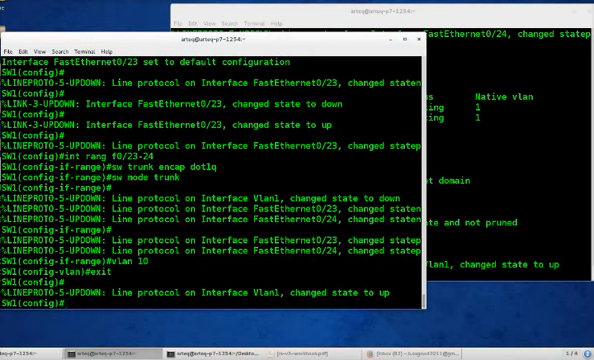
{"action": "type", "text": "int vlan 10"}
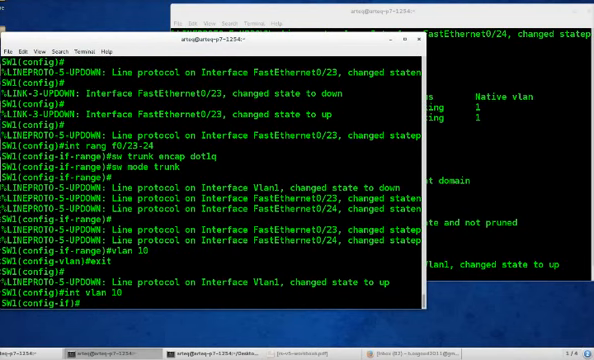
{"action": "type", "text": "ip add 192.168.10.1 255.255.255.0"}
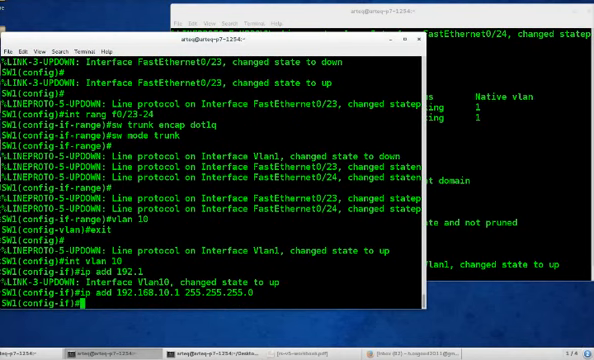
{"action": "type", "text": "no shut"}
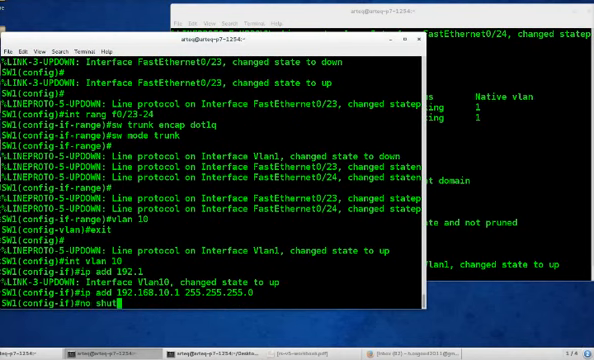
{"action": "key", "text": "Return"}
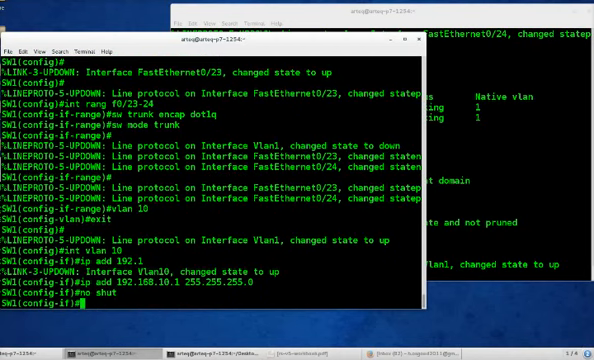
{"action": "type", "text": "int f0/10"}
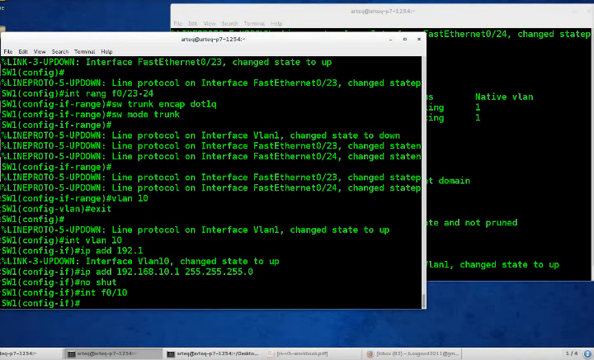
{"action": "type", "text": "sw mode acc"}
{"action": "type", "text": "vlan 10"}
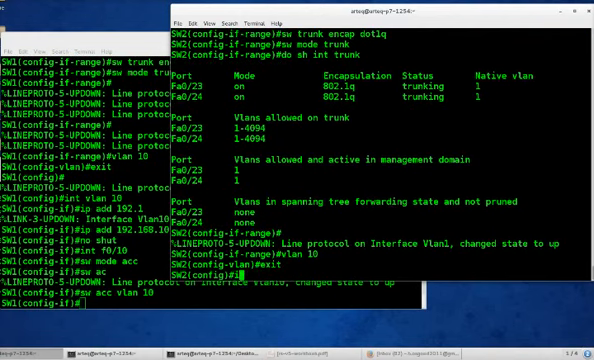
Give SW2's Vlan10 192.168.10.2/24 and put Fa0/10 in access VLAN 10
{"action": "type", "text": "int vlan 10"}
{"action": "type", "text": "ip add 192.1"}
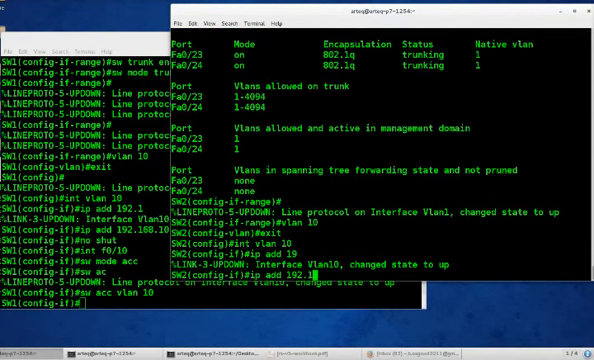
{"action": "type", "text": "68.10.2"}
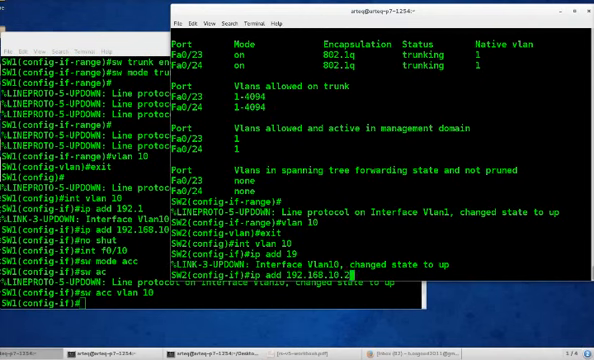
{"action": "type", "text": "255.255.255.0"}
{"action": "type", "text": "no shut"}
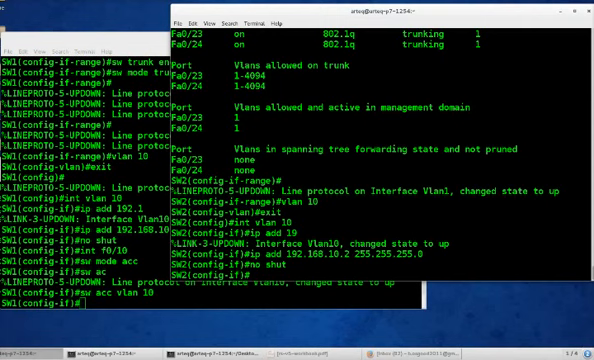
{"action": "type", "text": "int f0/10"}
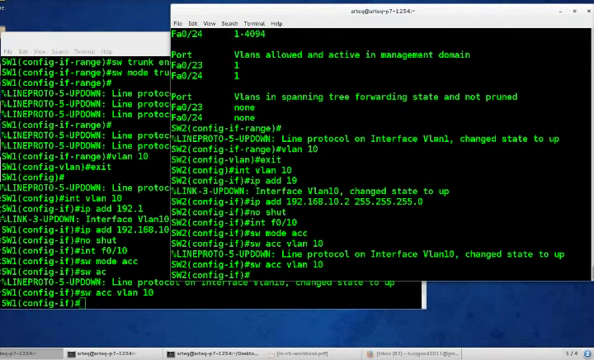
Ping 192.168.10.1 from SW2 and get successful replies
{"action": "type", "text": "do"}
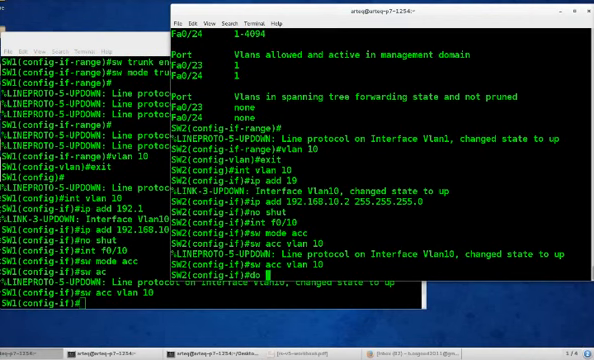
{"action": "type", "text": "ping 192"}
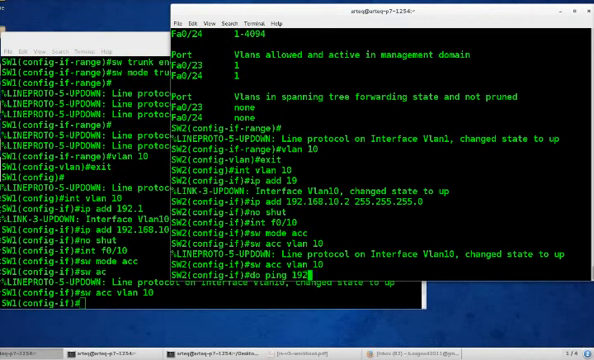
{"action": "type", "text": "168."}
{"action": "left_click", "coordinate": [85, 303]}
{"action": "type", "text": "do"}
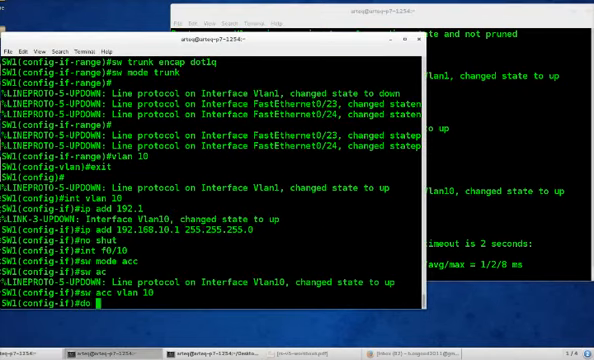
Confirm SW1's Vlan10 address and reset Fa0/23-24 to defaults on both switches
{"action": "type", "text": "sh ip int br"}
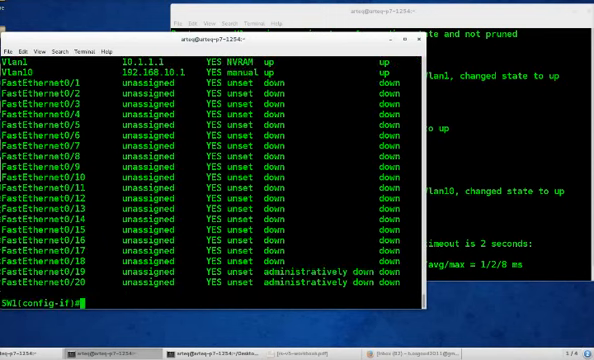
{"action": "type", "text": "default int"}
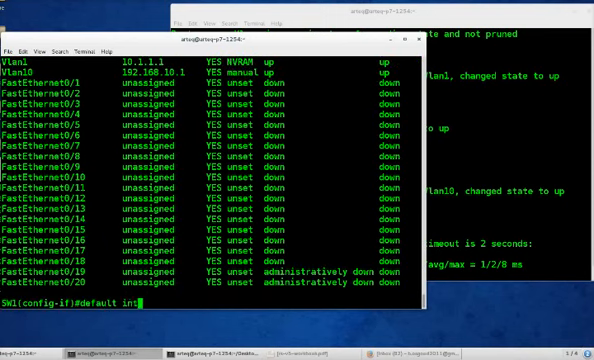
{"action": "type", "text": "rang f0"}
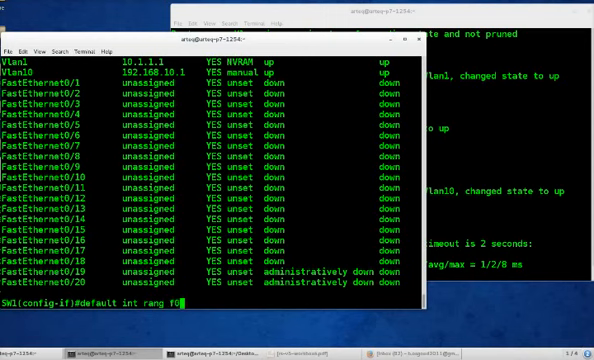
{"action": "type", "text": "/23-24"}
{"action": "type", "text": "default int rang"}
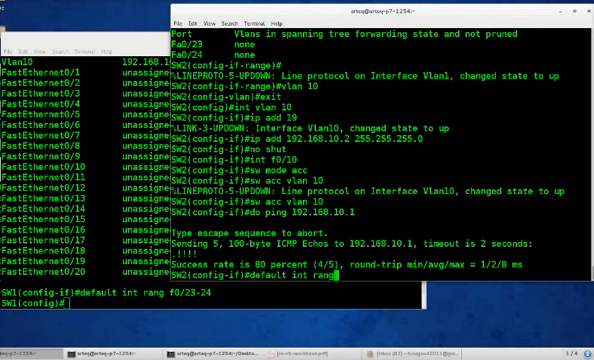
{"action": "type", "text": "f0/23-24"}
{"action": "type", "text": "no int vlan"}
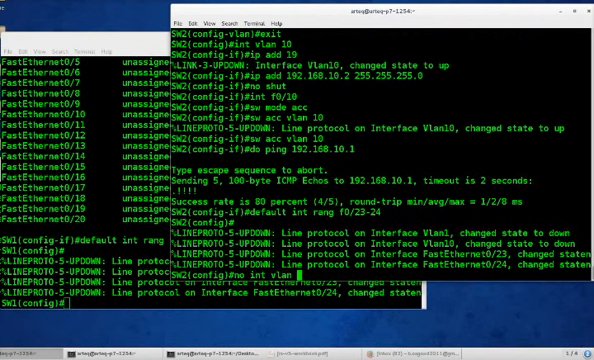
{"action": "scroll", "scroll_direction": "down", "scroll_amount": 3}
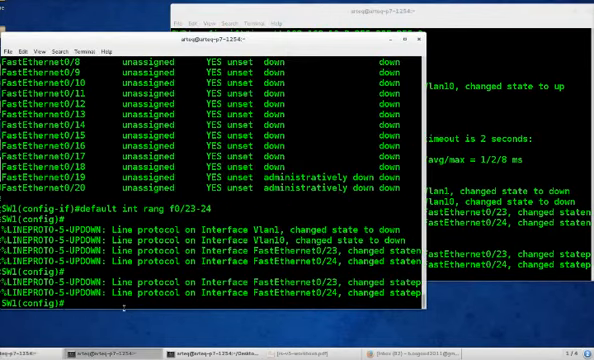
Remove SW1's Vlan10 interface with 'no int vlan 10'
{"action": "type", "text": "no int vla"}
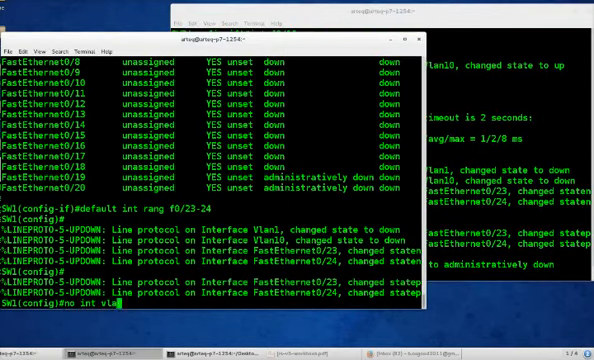
{"action": "type", "text": "10"}
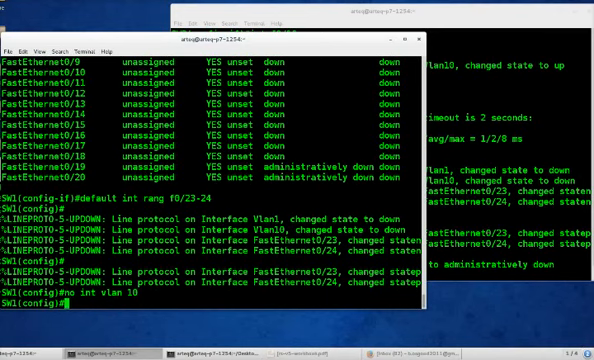
{"action": "key", "text": "Return"}
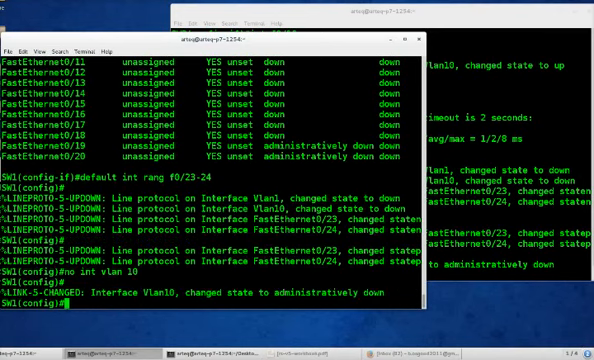
Select Fa0/23-24 and set dot1q trunk encapsulation on the first switch
{"action": "type", "text": "int r"}
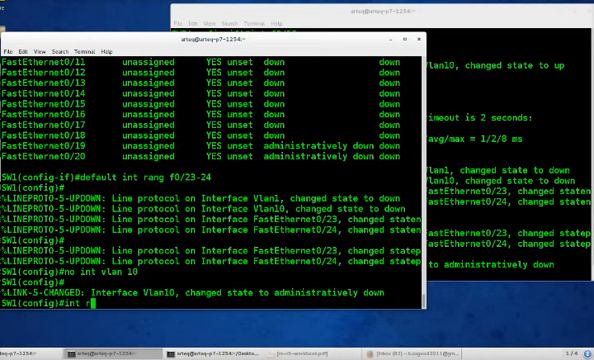
{"action": "type", "text": "ang f0/"}
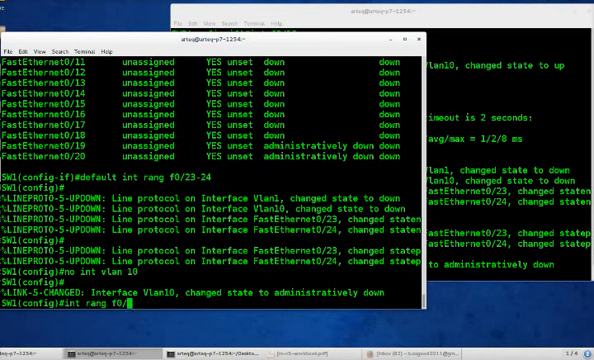
{"action": "type", "text": "23-24"}
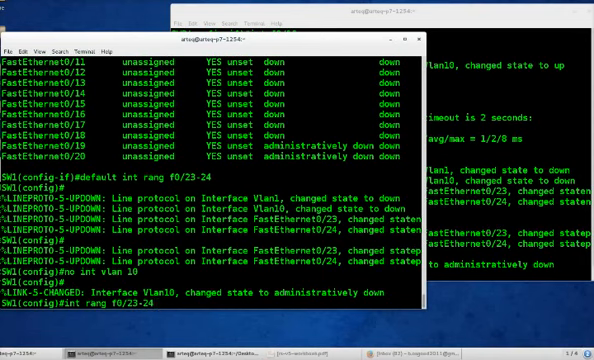
{"action": "type", "text": "sw"}
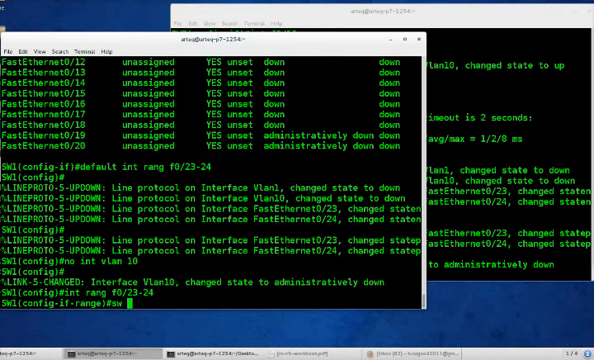
{"action": "type", "text": "trunk enca"}
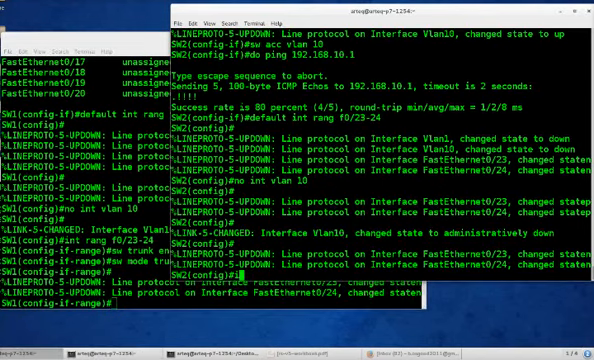
Select Fa0/23-24 on the other switch and begin dot1q trunk encapsulation
{"action": "type", "text": "int rang f0"}
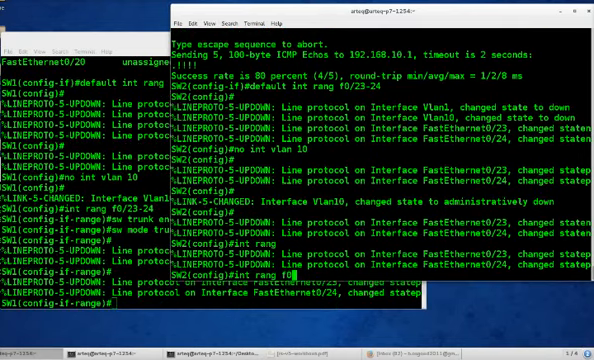
{"action": "type", "text": "/23-24"}
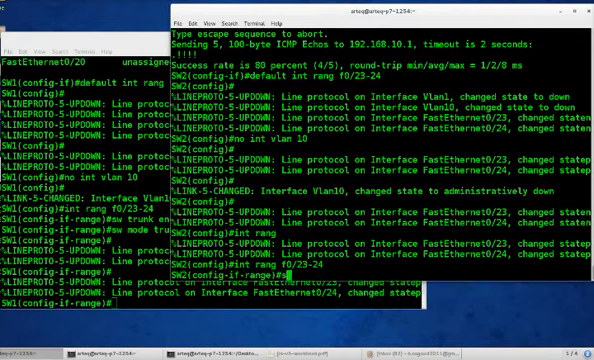
{"action": "type", "text": "sw trunk en"}
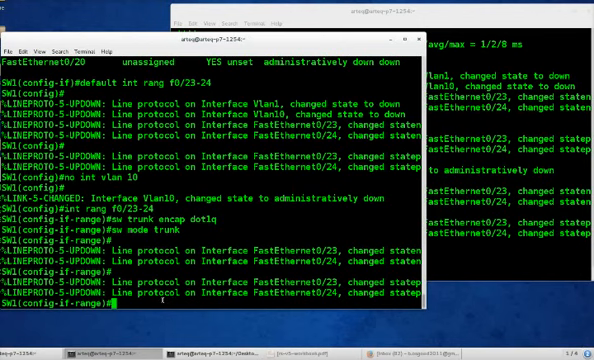
Add Fa0/23-24 to channel-group 1 mode on, then run 'do sh etherchannel summary'
{"action": "type", "text": "channel-g 1 mode"}
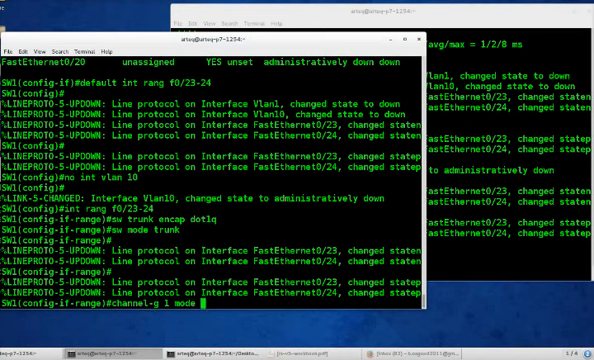
{"action": "key", "text": "Return"}
{"action": "type", "text": "channel-g"}
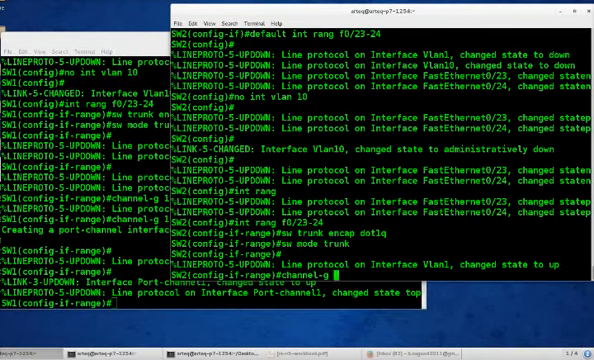
{"action": "type", "text": "1 mode on"}
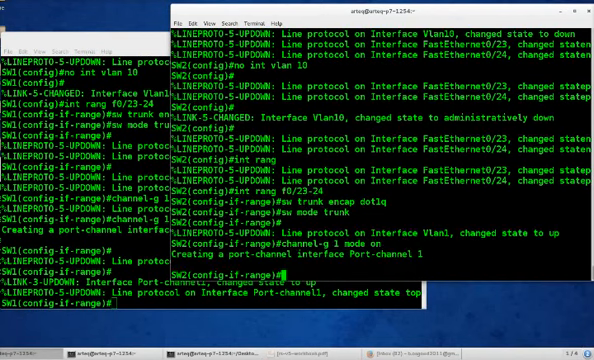
{"action": "type", "text": "do sh etherch summ"}
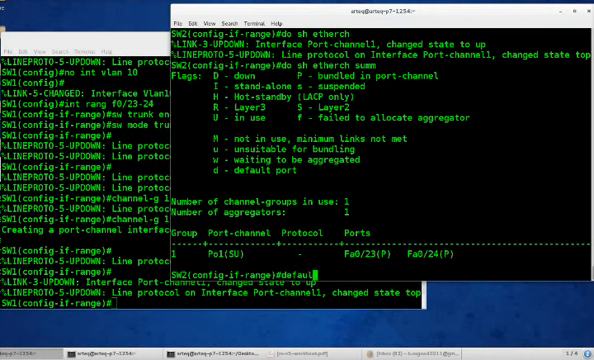
Reset Fa0/23-24 with 'default int range f0/23-24' and delete Po1 with 'no int po1'
{"action": "type", "text": "int r"}
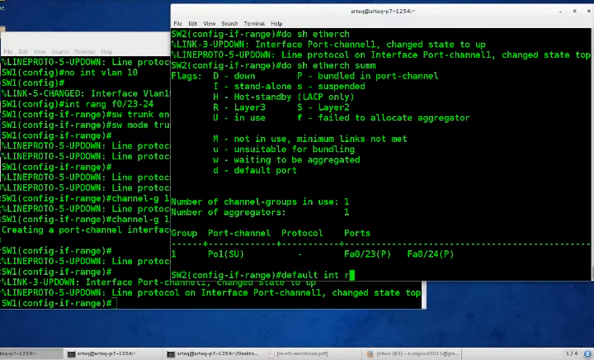
{"action": "type", "text": "ang f0"}
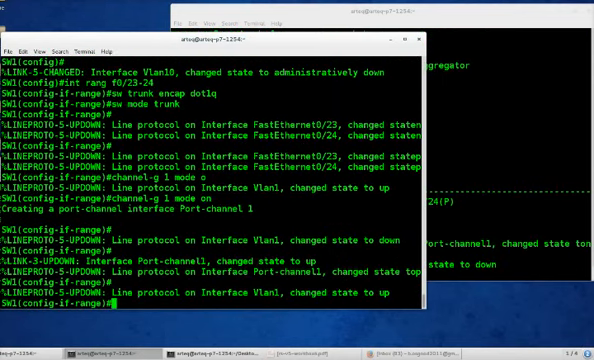
{"action": "type", "text": "defaul"}
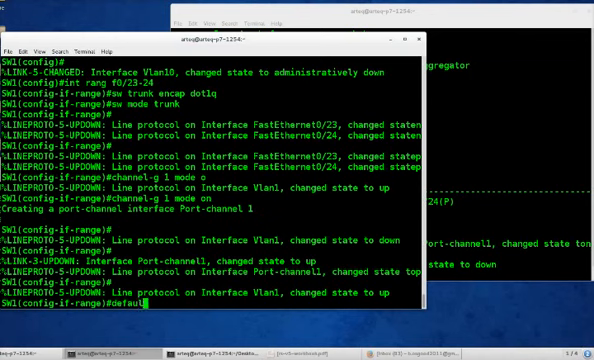
{"action": "type", "text": "int ran"}
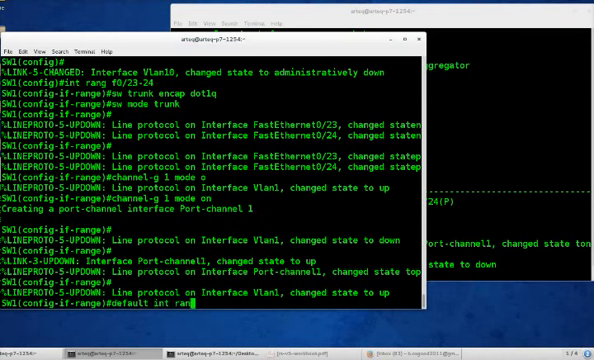
{"action": "type", "text": "f0/"}
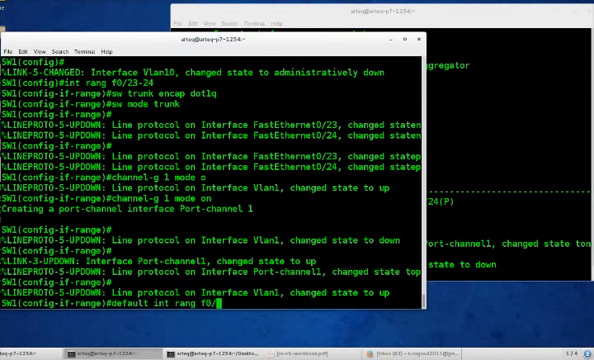
{"action": "type", "text": "23-24"}
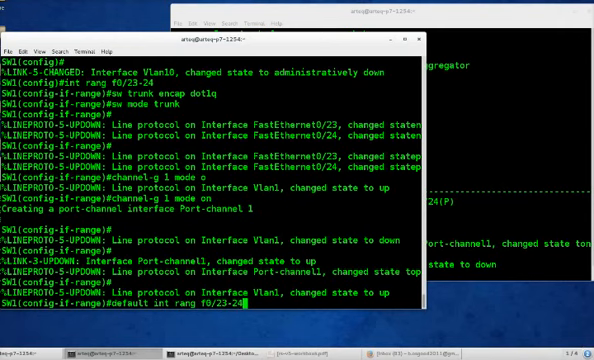
{"action": "key", "text": "Return"}
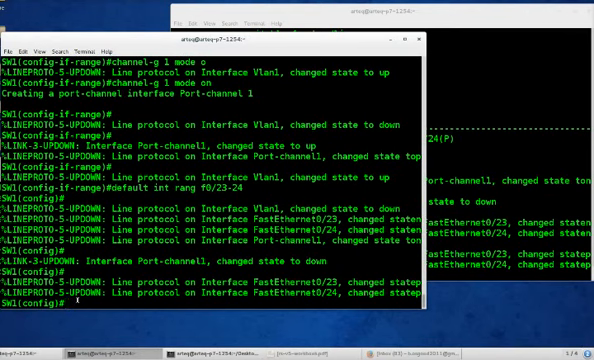
{"action": "mouse_move", "coordinate": [70, 297]}
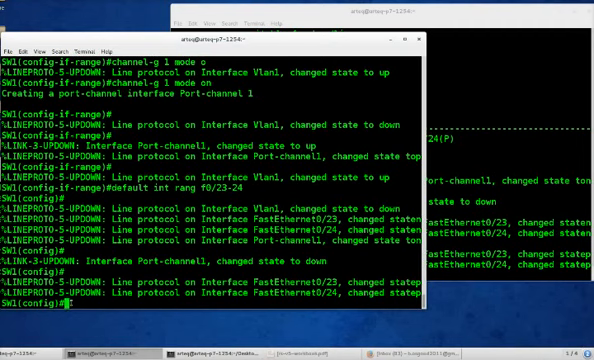
{"action": "type", "text": "no i"}
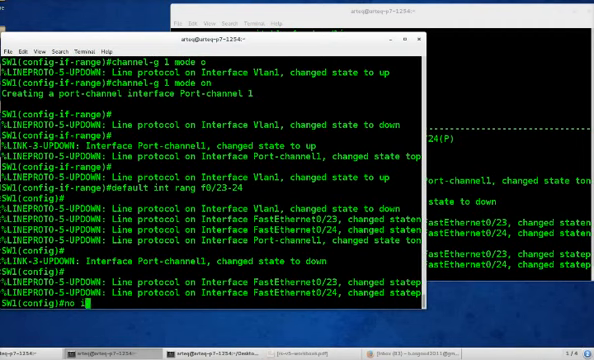
{"action": "type", "text": "no int po1"}
{"action": "type", "text": "do sh ip int brie"}
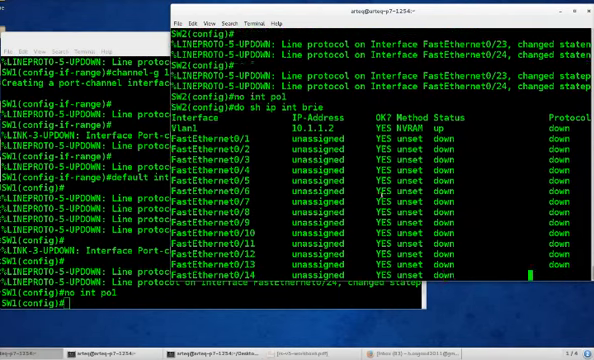
Run 'do sh ip int brief' on SW1 to check Fa0/23-24 status
{"action": "scroll", "scroll_direction": "down", "scroll_amount": 3}
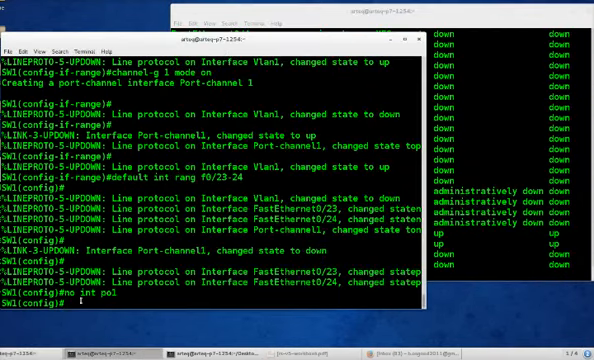
{"action": "type", "text": "do sh ip i"}
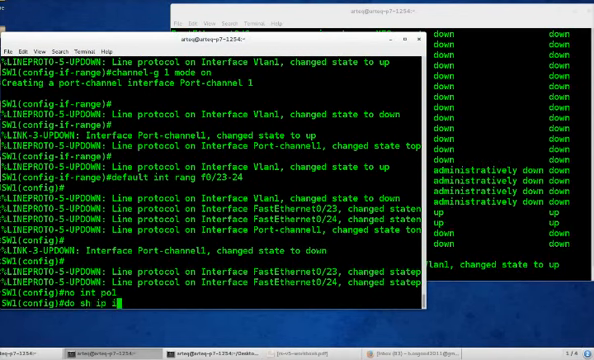
{"action": "key", "text": "Return"}
{"action": "type", "text": "int rang f"}
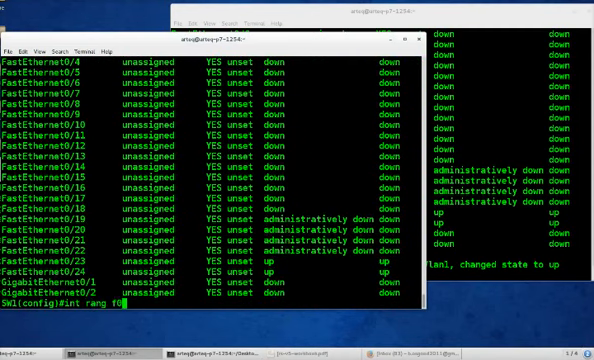
Select SW1's Fa0/23-24 and make them routed ports with 'no switchport'
{"action": "type", "text": "0/23-"}
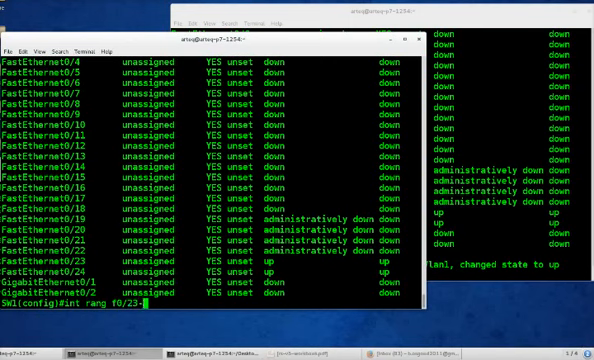
{"action": "type", "text": "-24"}
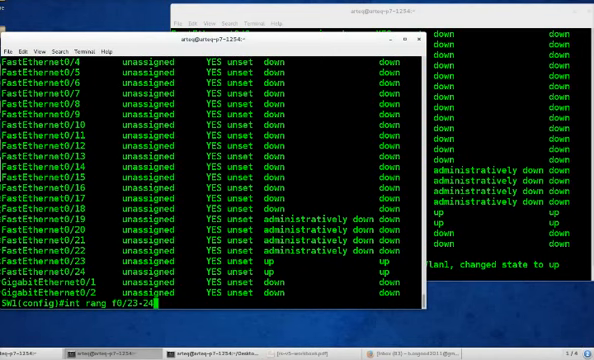
{"action": "key", "text": "Return"}
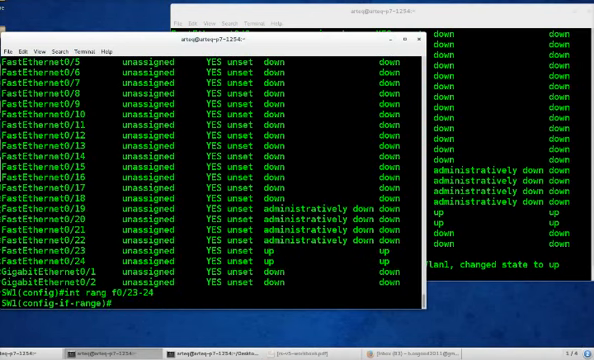
{"action": "type", "text": "no sw"}
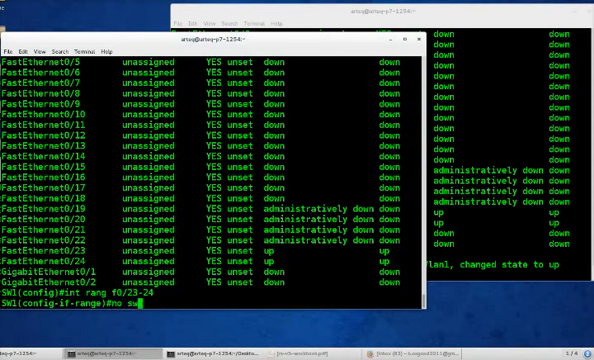
{"action": "key", "text": "Return"}
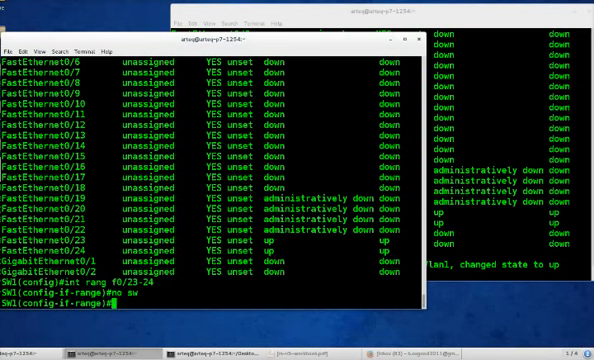
Add SW1's Fa0/23-24 to channel-group 1 mode on
{"action": "type", "text": "chnnel"}
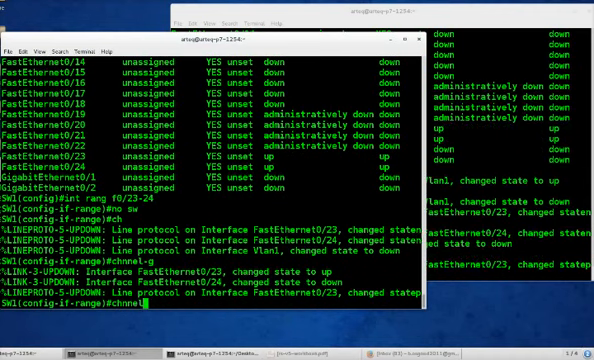
{"action": "type", "text": "channel"}
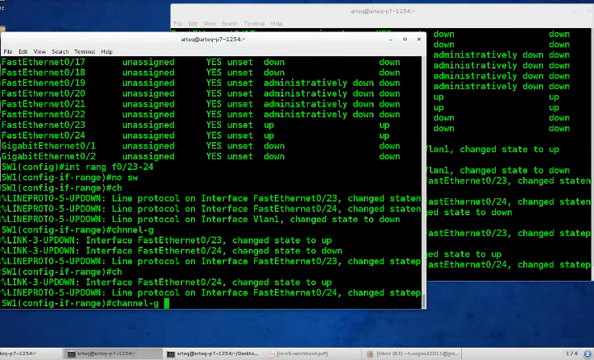
{"action": "type", "text": "1 mode on"}
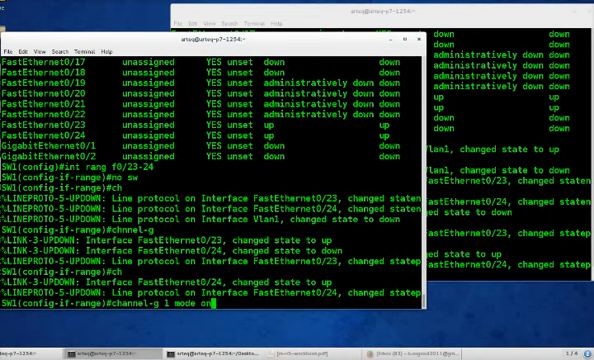
{"action": "key", "text": "Return"}
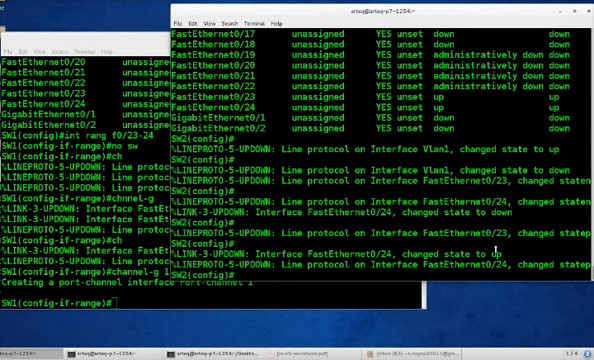
Select SW2's Fa0/23-24 and put them in channel-group 1 mode on
{"action": "type", "text": "int rang"}
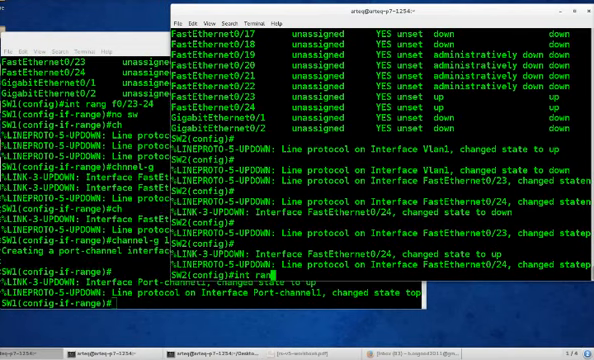
{"action": "type", "text": "f0/23-24"}
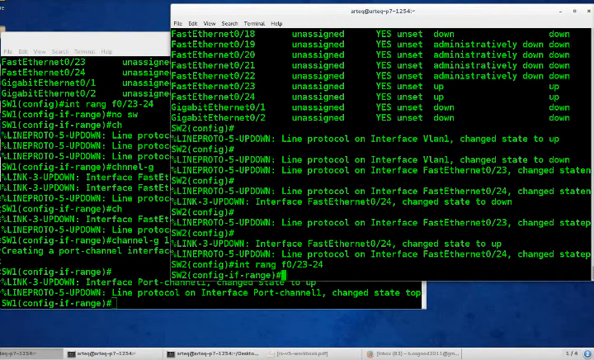
{"action": "type", "text": "channel"}
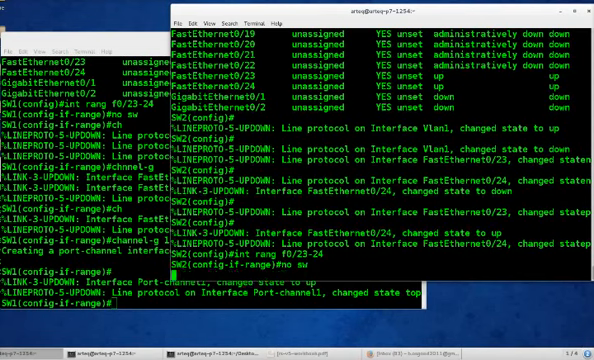
{"action": "type", "text": "channel-g 1 mode"}
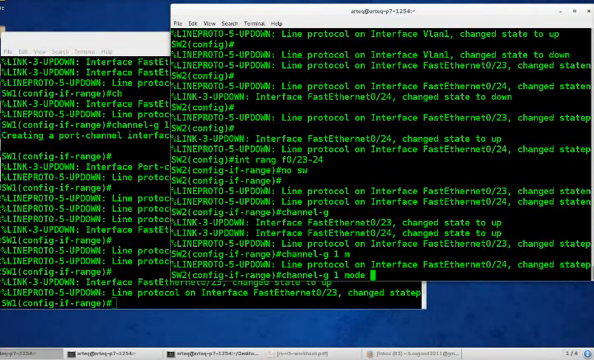
{"action": "type", "text": "on"}
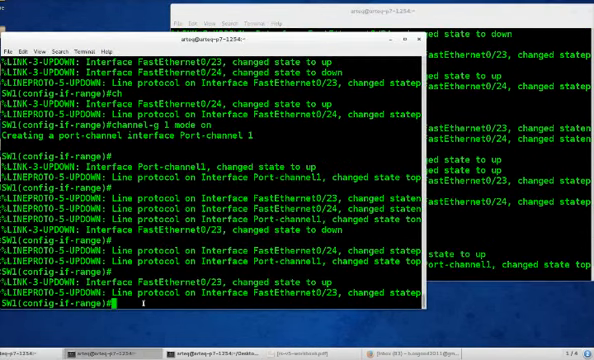
Shut Port-channel 1 and assign SW1's Po1 192.168.10.2 255.255.255.0
{"action": "type", "text": "int po1"}
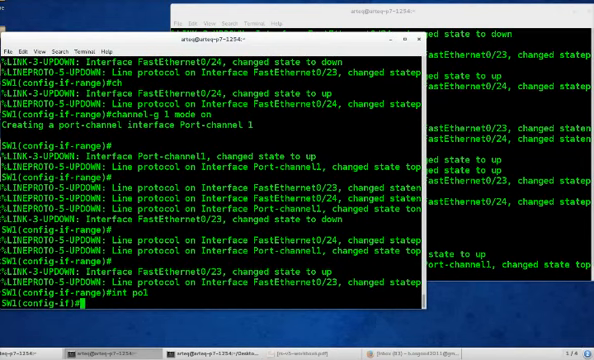
{"action": "type", "text": "shut"}
{"action": "type", "text": "int po"}
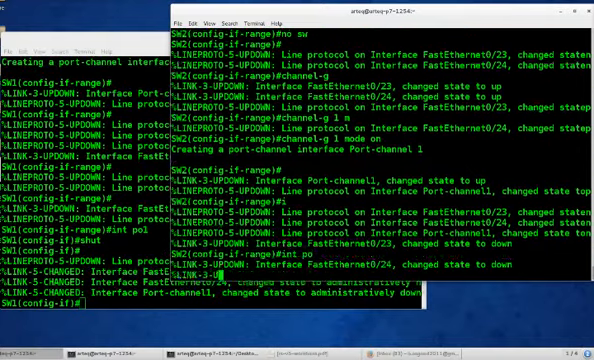
{"action": "scroll", "scroll_direction": "down", "scroll_amount": 3}
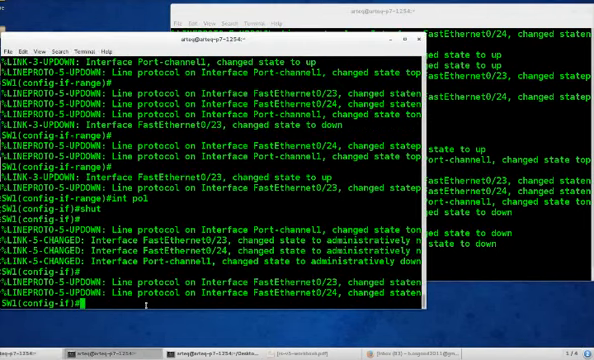
{"action": "type", "text": "ip add"}
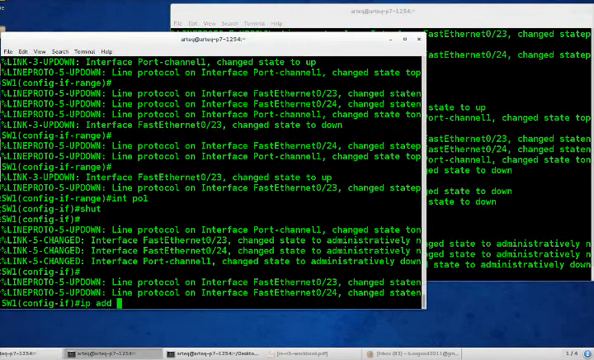
{"action": "type", "text": "192.168.10."}
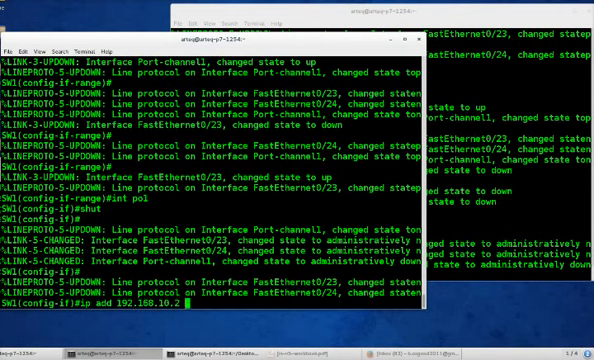
{"action": "type", "text": "255.255."}
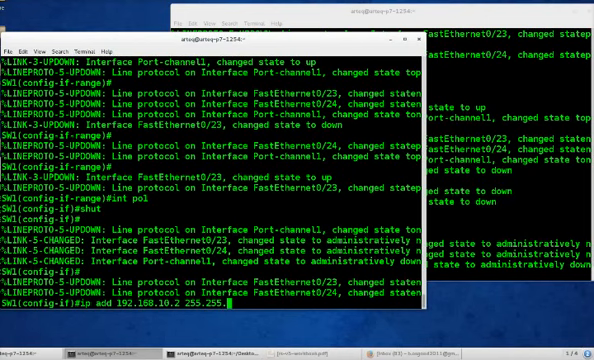
{"action": "type", "text": "0"}
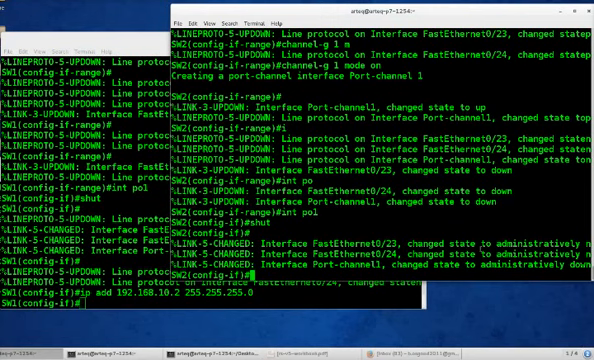
Re-address SW1's Po1 to 192.168.10.1/24 and start entering 192.168.10.2/24 on SW2
{"action": "type", "text": "ip add"}
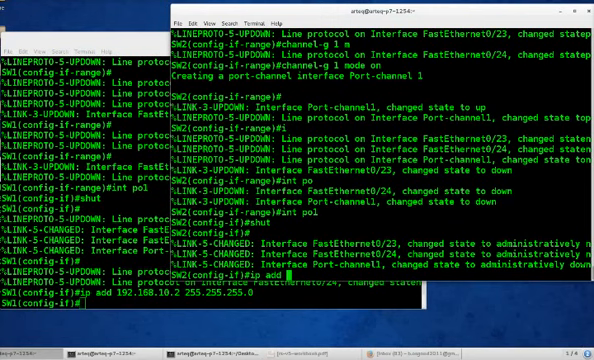
{"action": "type", "text": "192.168."}
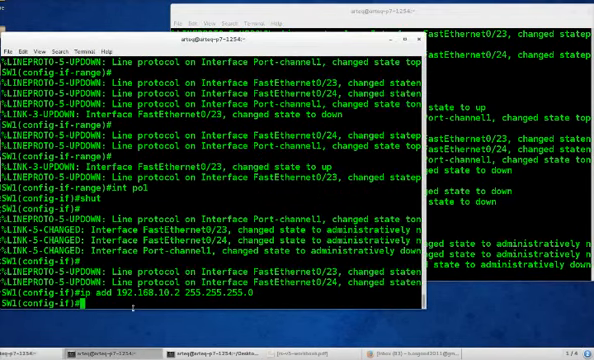
{"action": "type", "text": "ip add"}
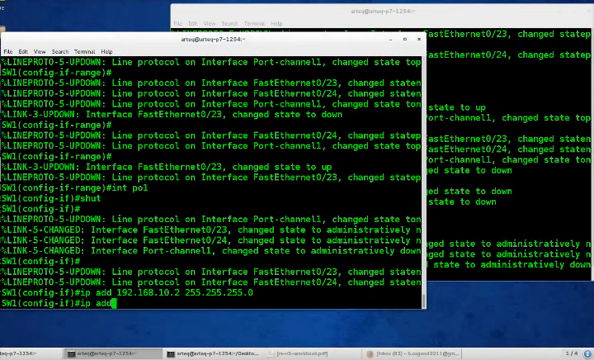
{"action": "type", "text": "192.168"}
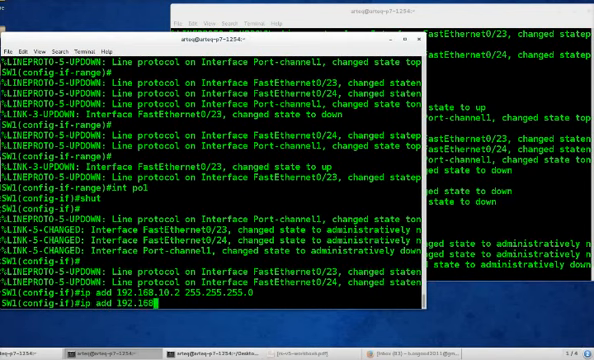
{"action": "type", "text": "10.1 255.255.255."}
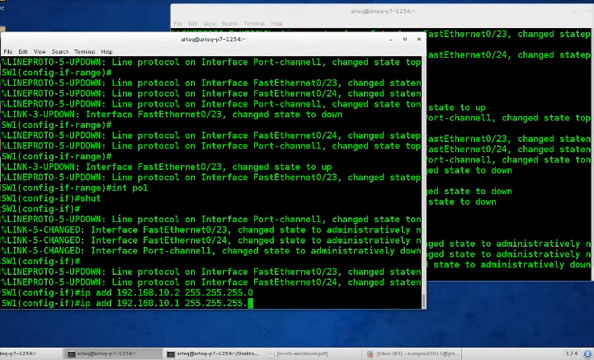
{"action": "key", "text": "Return"}
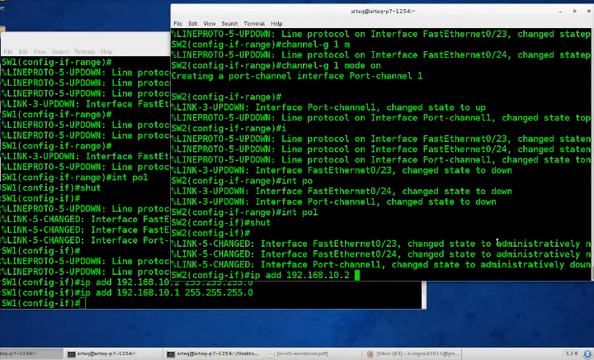
{"action": "type", "text": "255."}
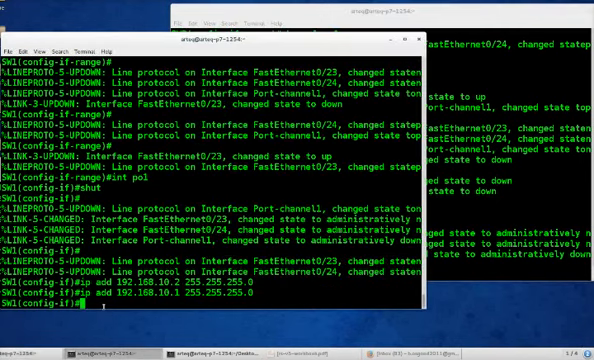
Enable Port-channel 1 with 'no shut' and start typing 'do sh etherchannel summary'
{"action": "type", "text": "no shut"}
{"action": "type", "text": "do sh"}
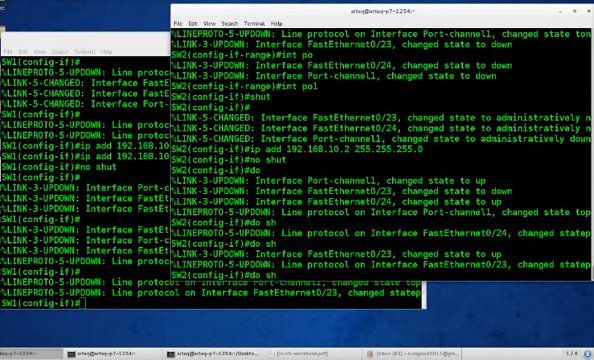
{"action": "type", "text": "etherch"}
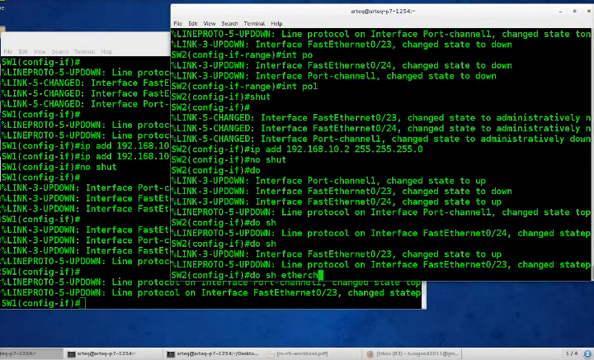
{"action": "type", "text": "summ"}
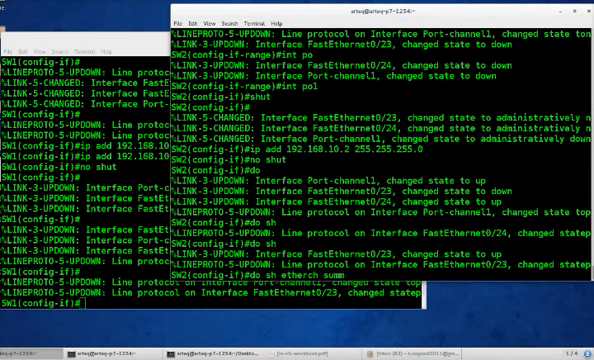